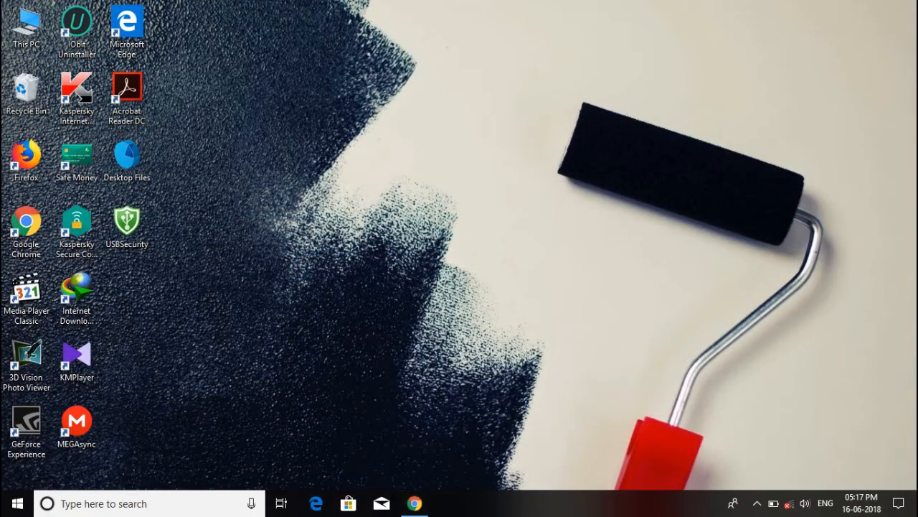
mouse_move(126, 223)
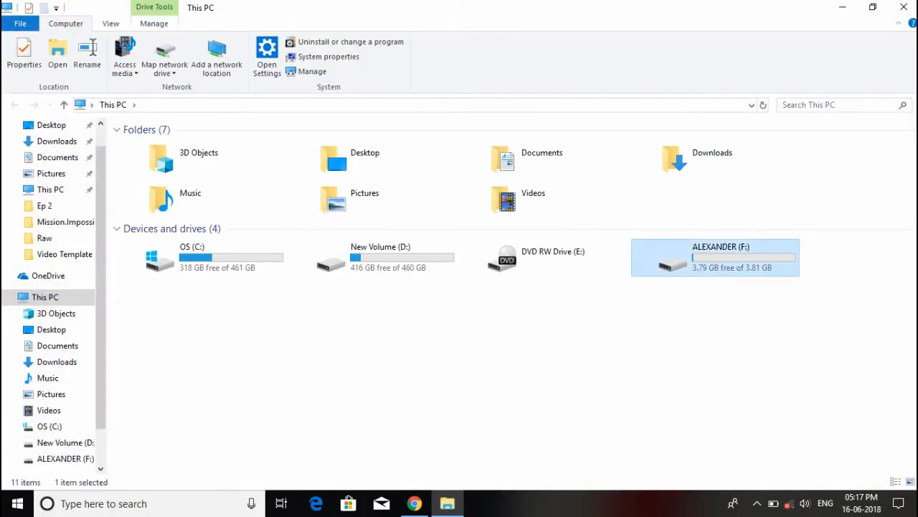
Open the ALEXANDER (F:) flash drive from This PC
double_click(714, 256)
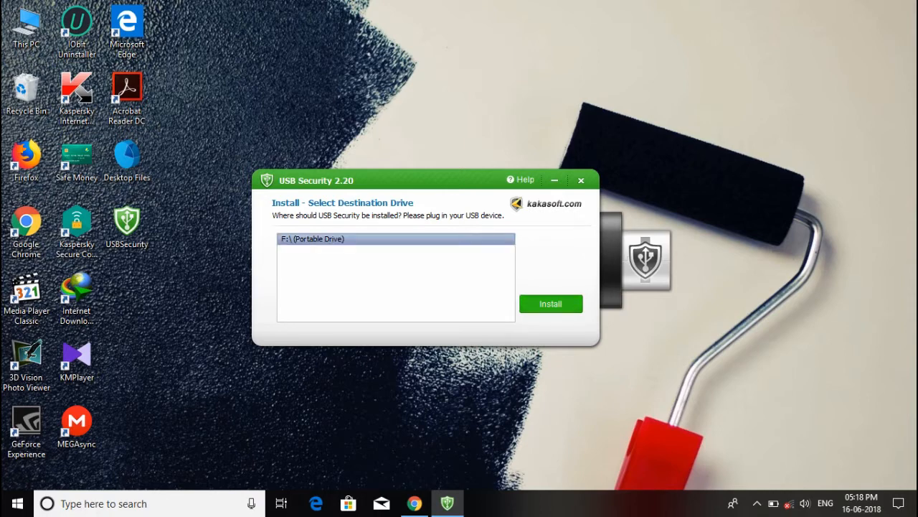
Install USB Security 2.20 onto the F:\ portable drive and finish the wizard
click(550, 304)
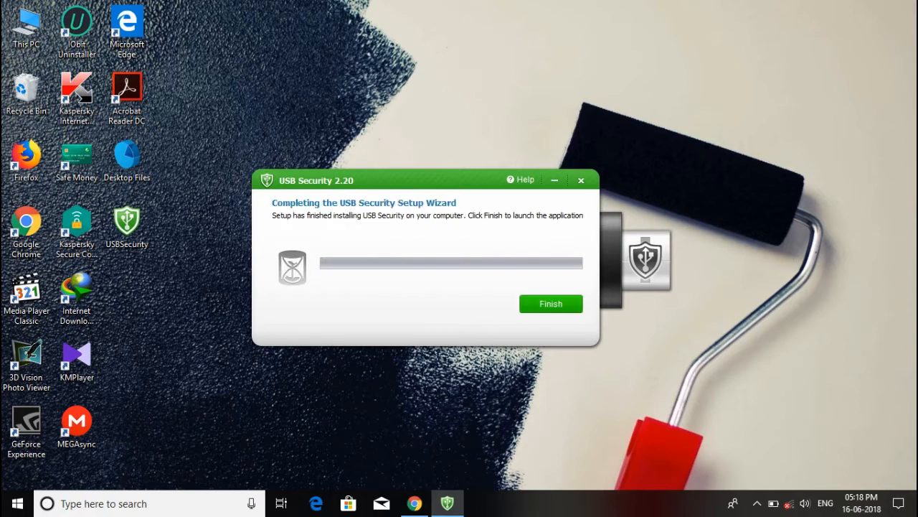
click(550, 304)
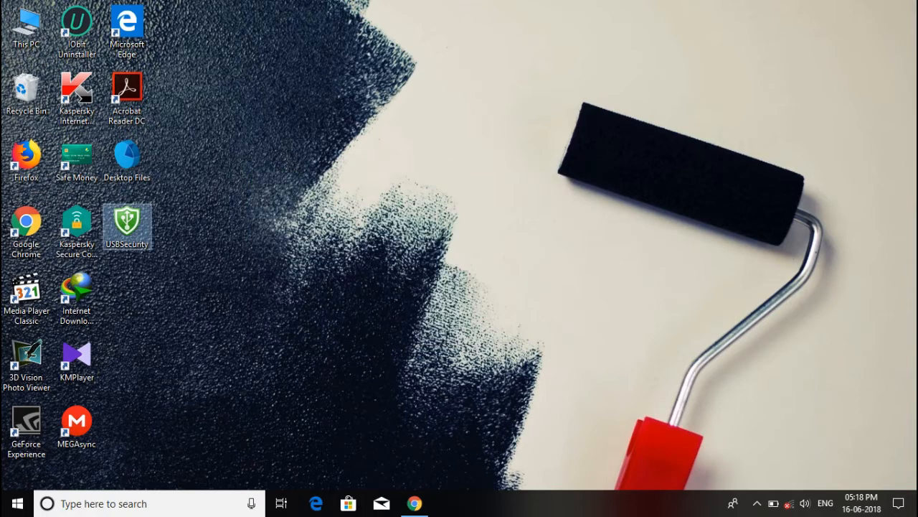
Launch USBSecurity, set a confirmed password to protect drive F:, then exit
double_click(127, 227)
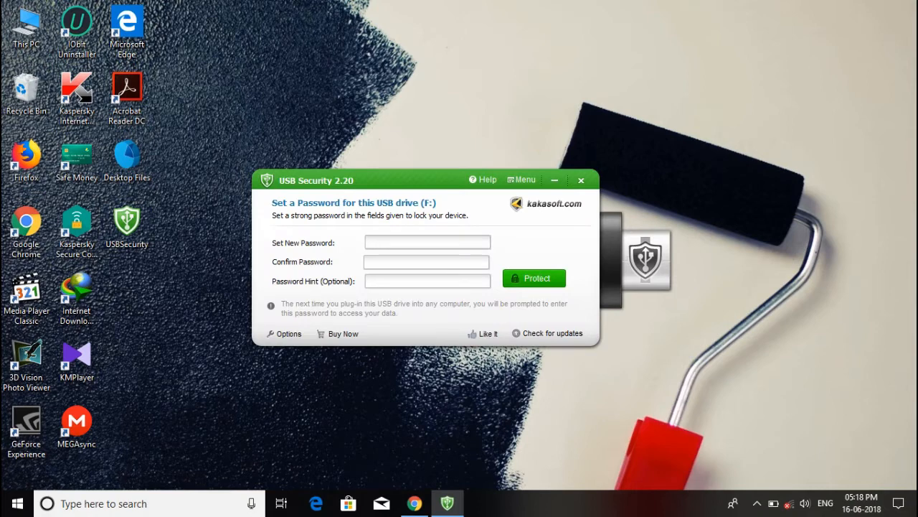
click(427, 242)
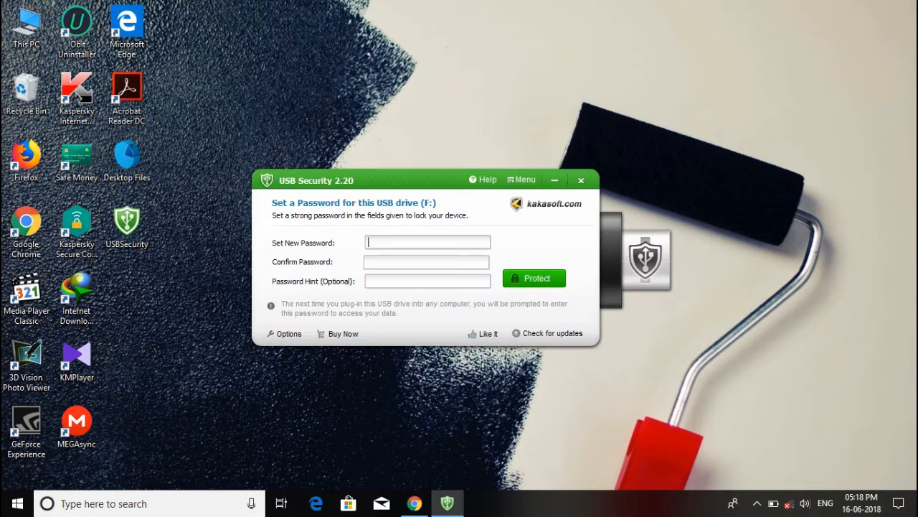
text(•)
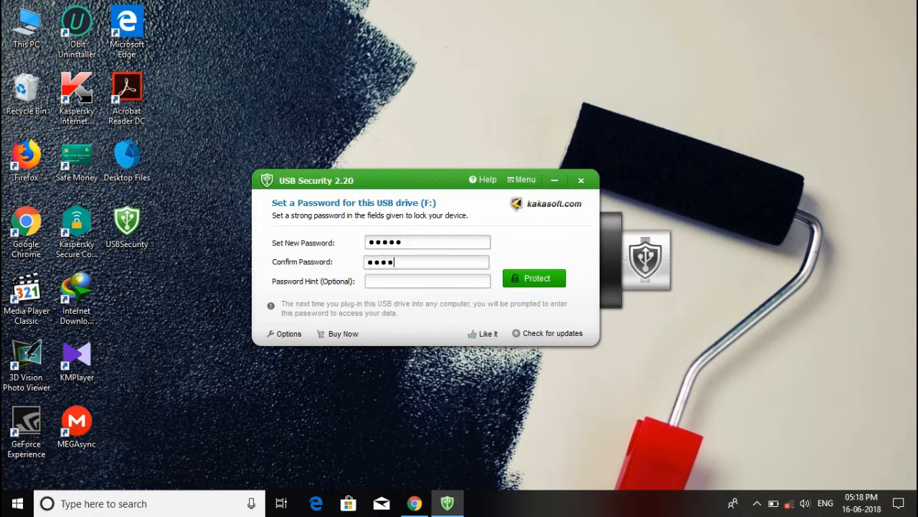
text(•)
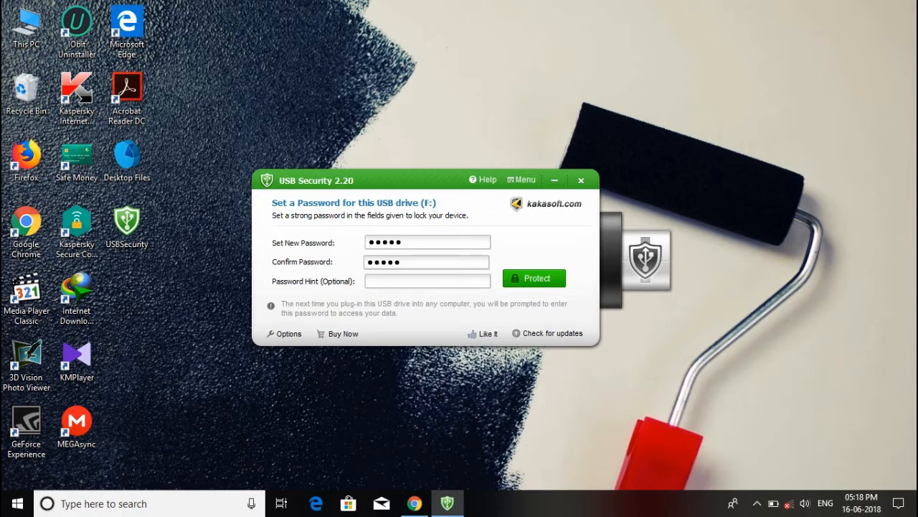
click(534, 277)
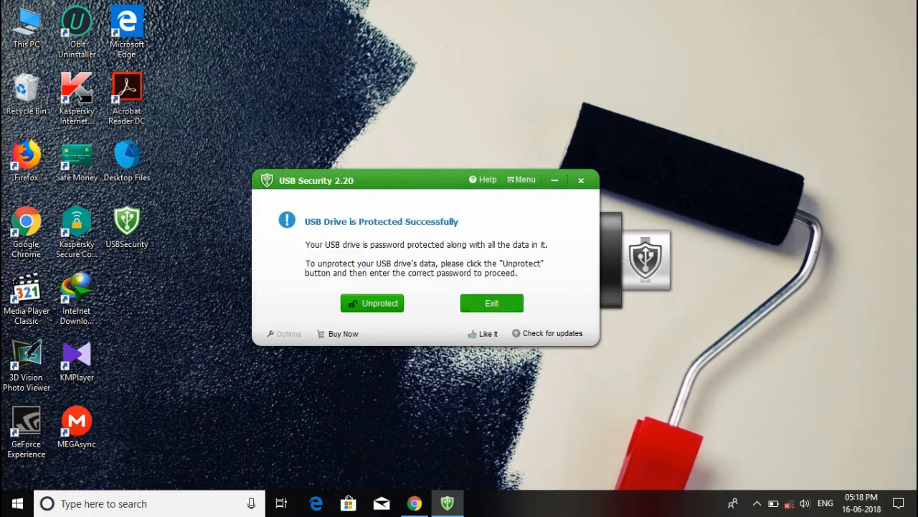
click(491, 302)
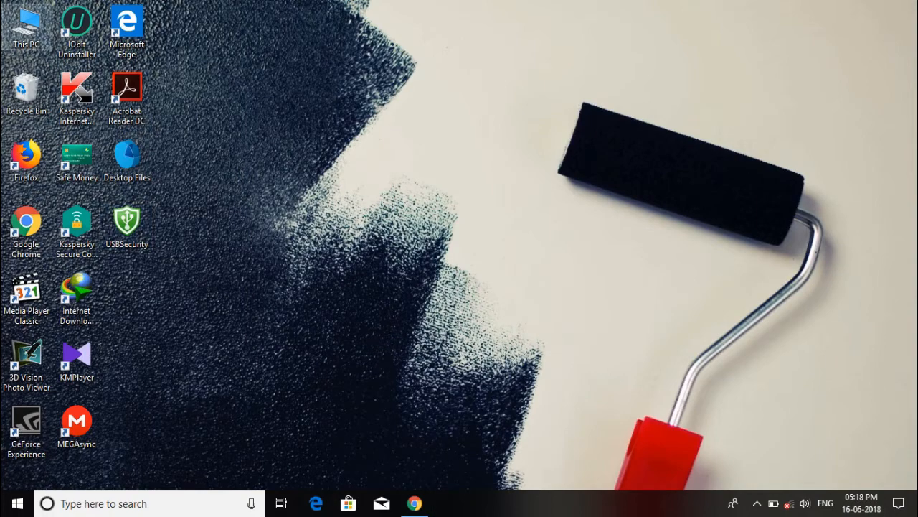
Open ALEXANDER (F:) from This PC and run the USBSecurity application there
double_click(26, 26)
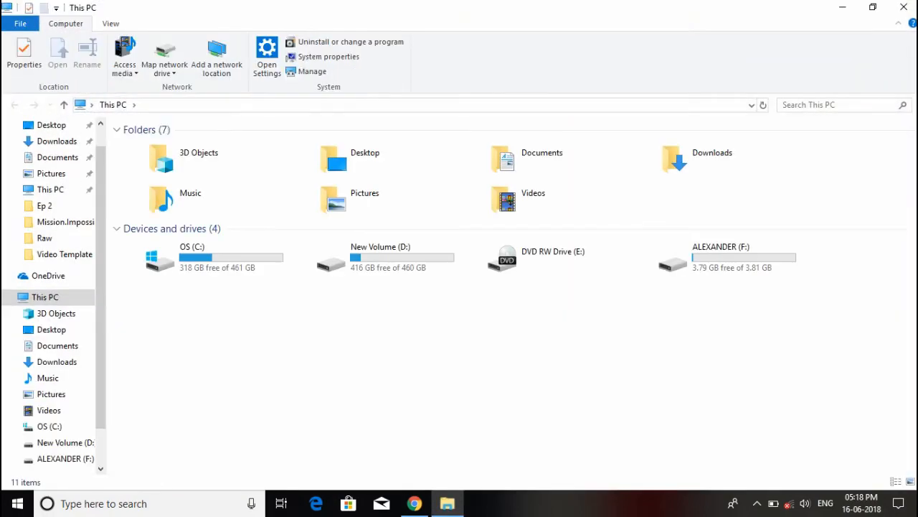
double_click(721, 258)
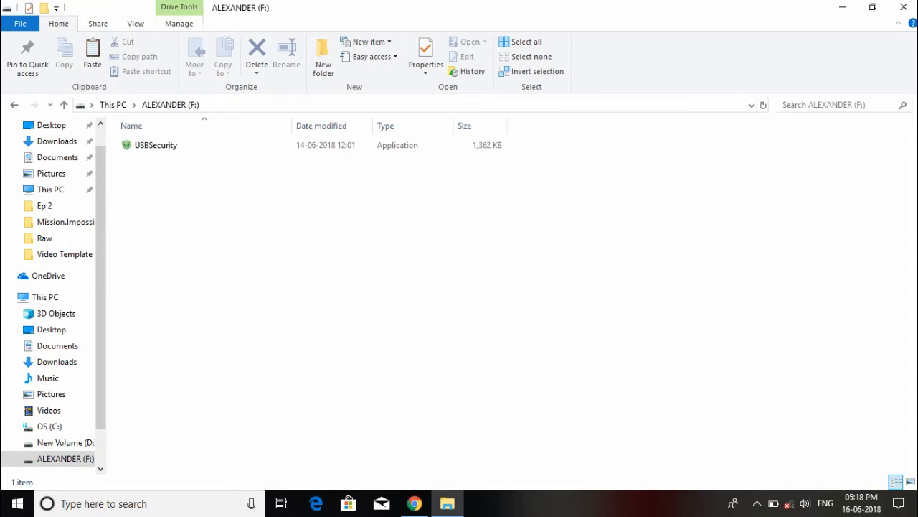
click(155, 145)
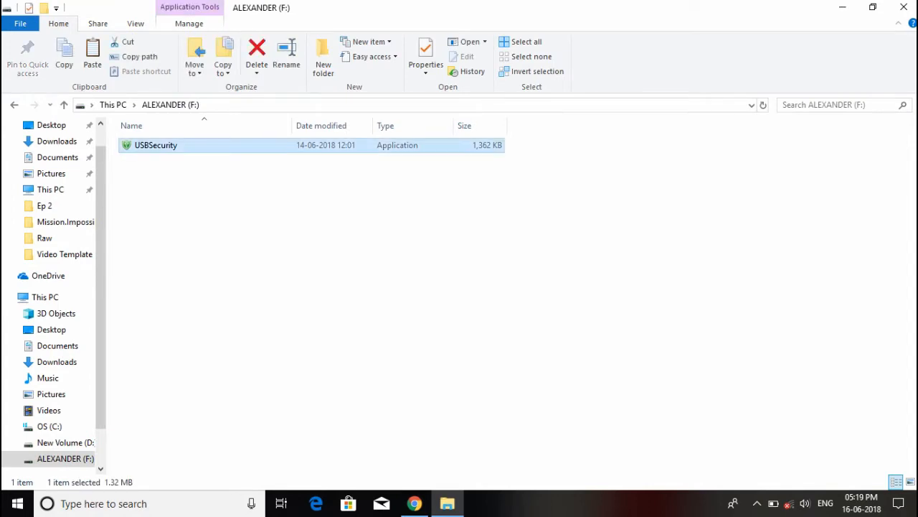
double_click(156, 145)
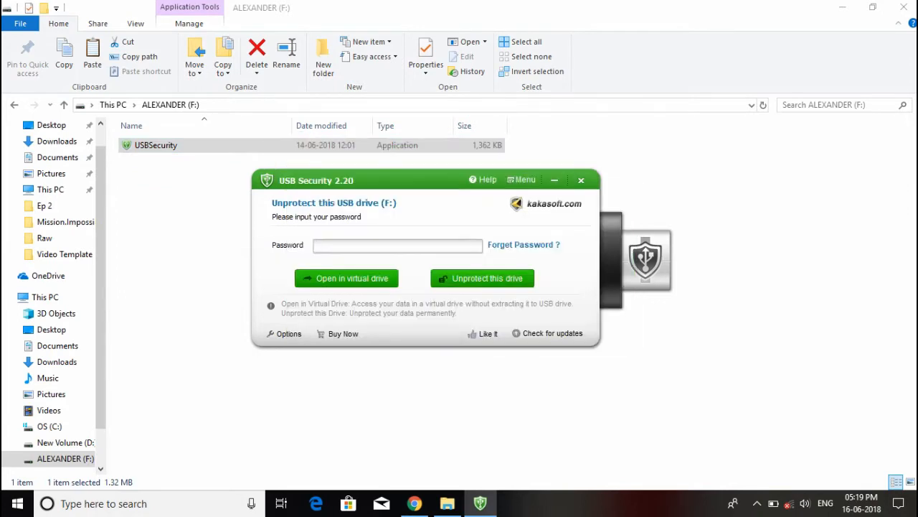
text(123)
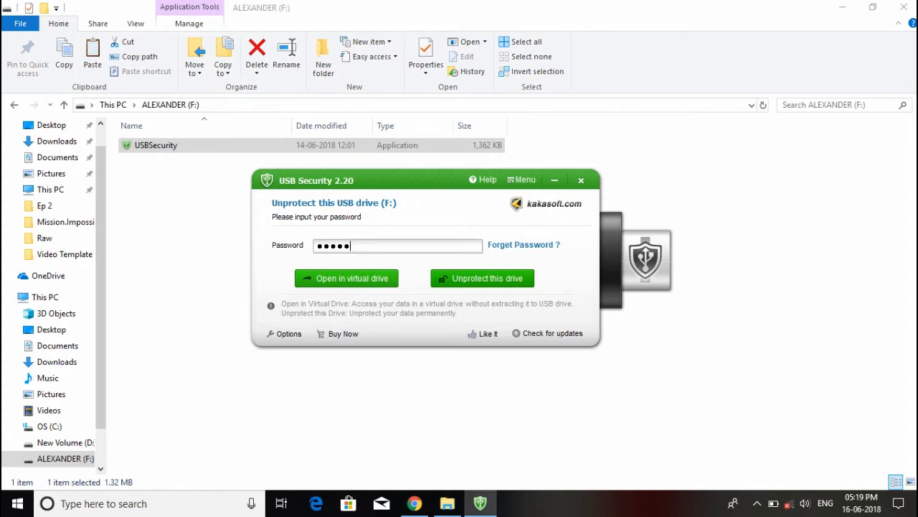
click(482, 277)
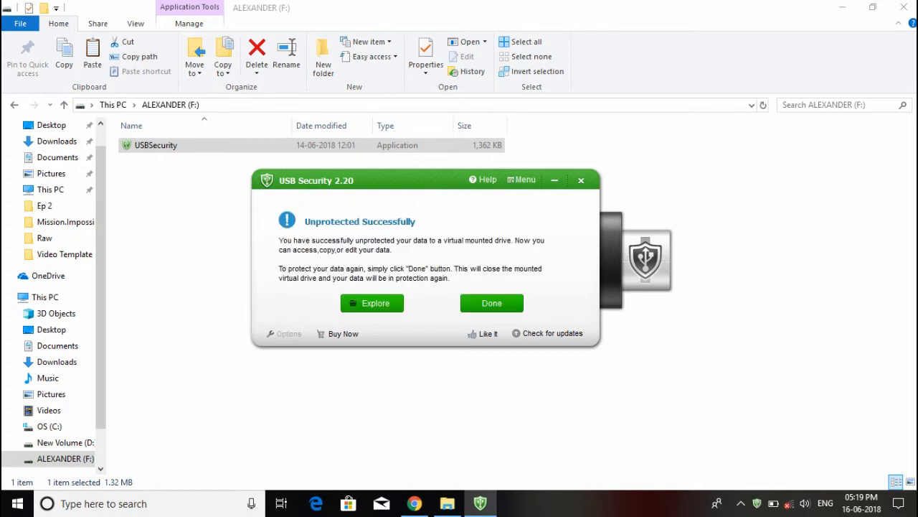
click(372, 302)
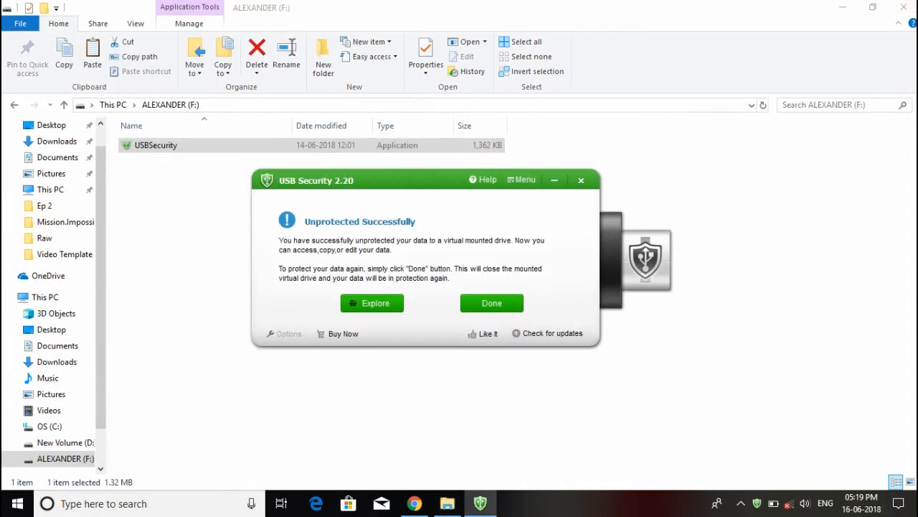
click(492, 303)
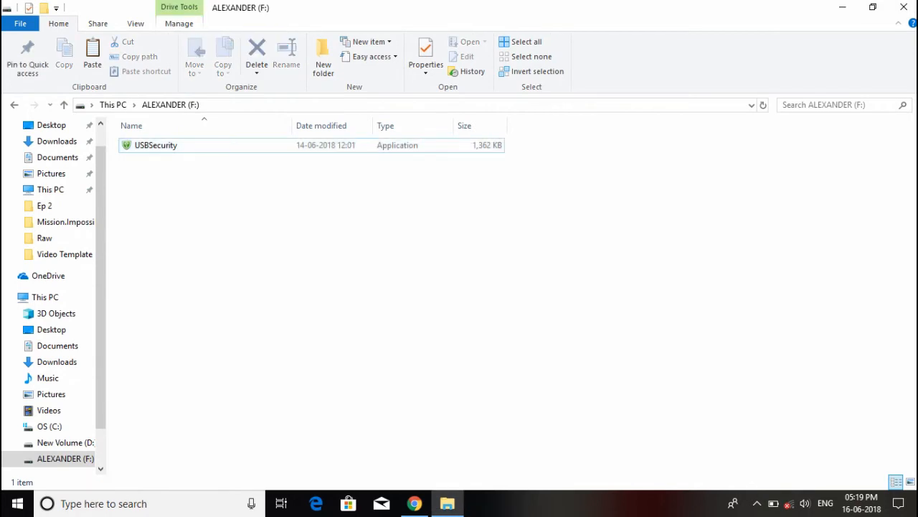
Rerun USBSecurity from F: and choose Unprotect this drive permanently
double_click(155, 145)
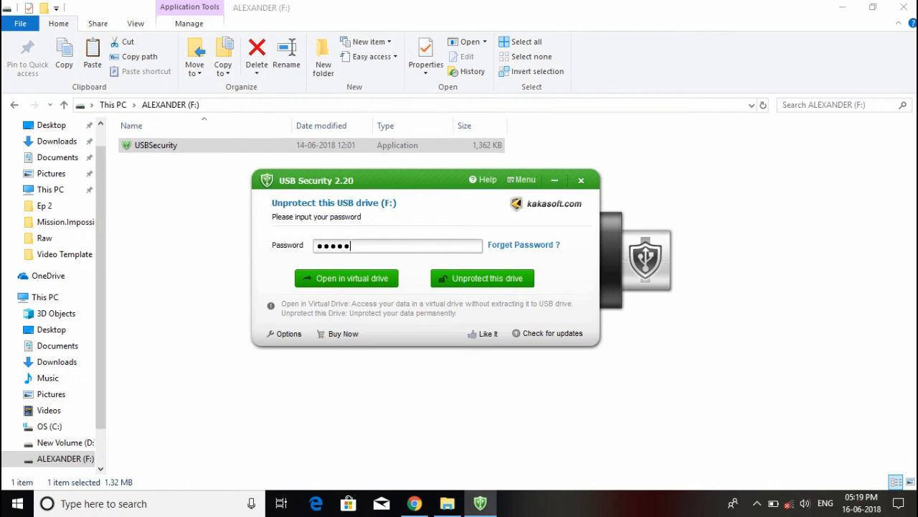
click(482, 277)
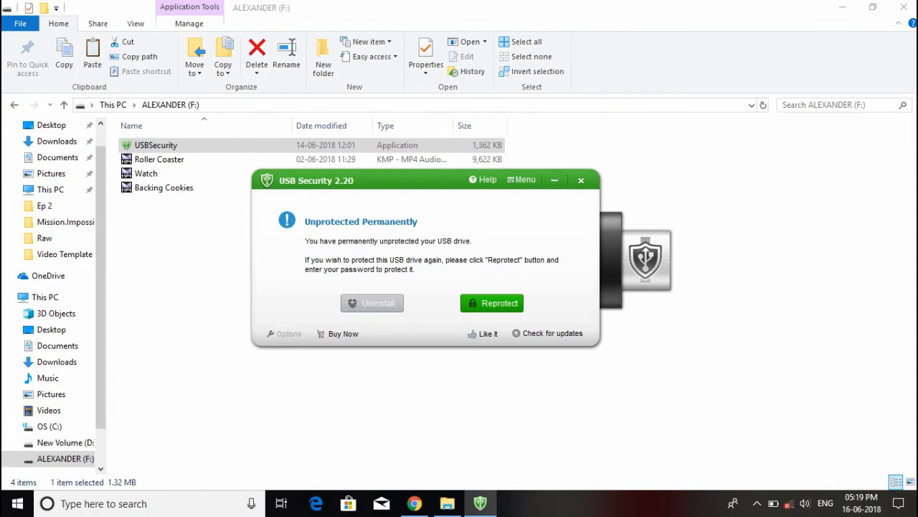
Close USB Security and delete the USBSecurity application file from drive F:
click(580, 179)
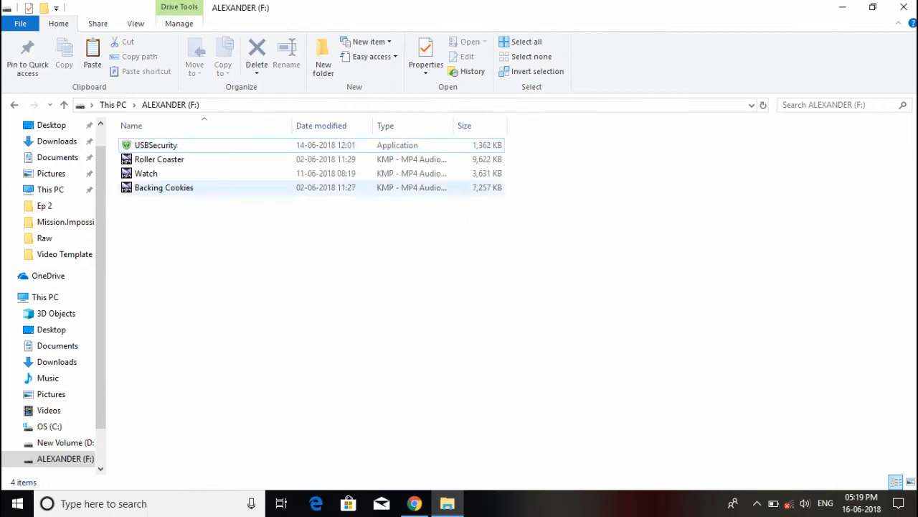
click(155, 144)
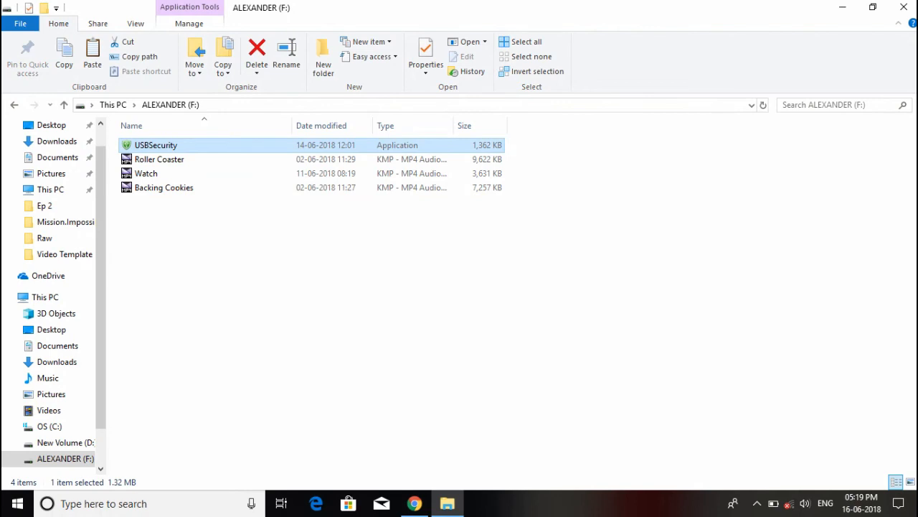
right_click(156, 145)
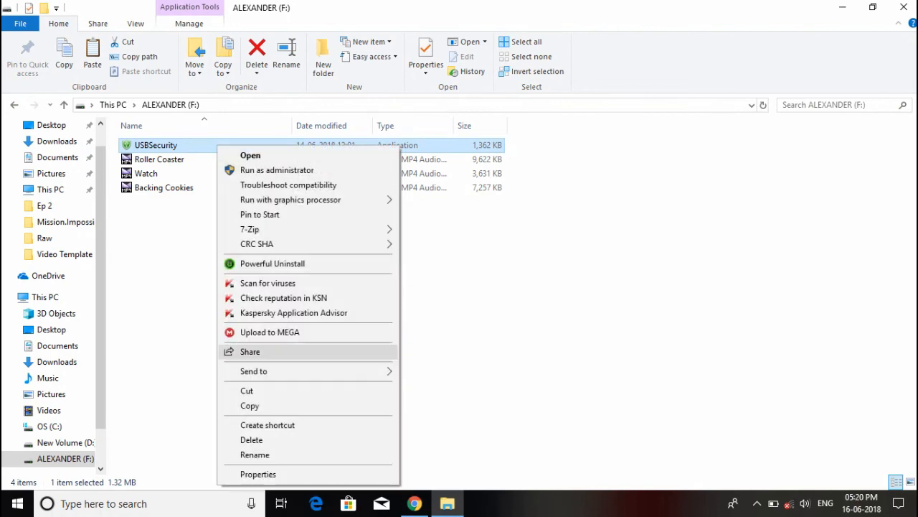
click(251, 439)
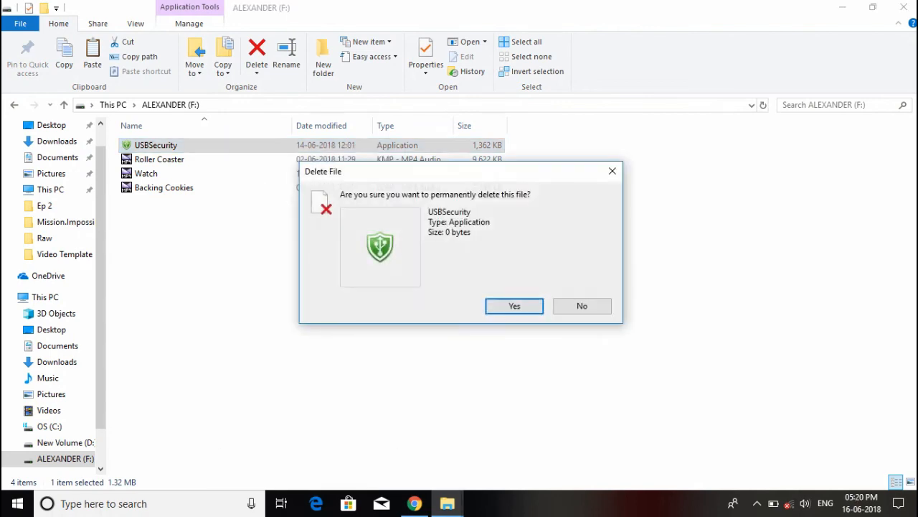